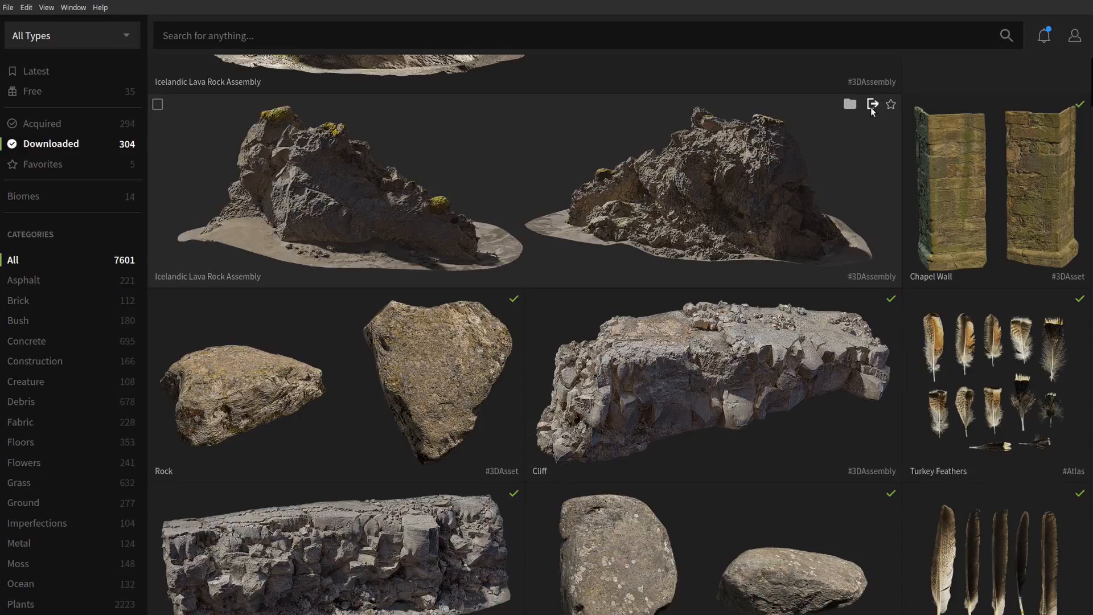
- Choose Houdini as the export target for the Icelandic Lava Rock Assembly and start the plugin download
{"action": "left_click", "coordinate": [873, 104]}
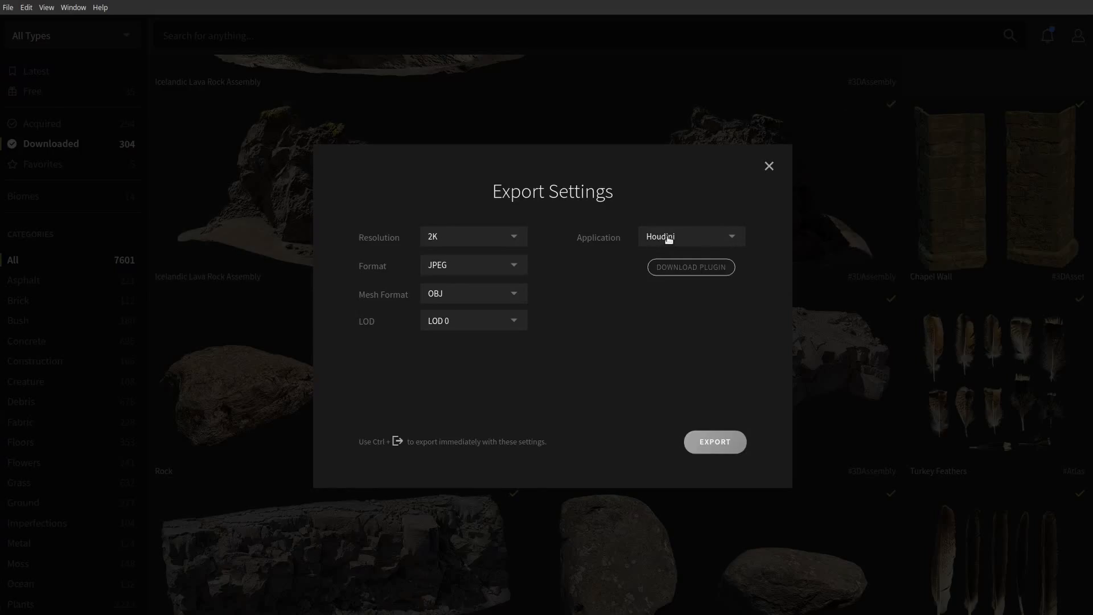
{"action": "left_click", "coordinate": [691, 236]}
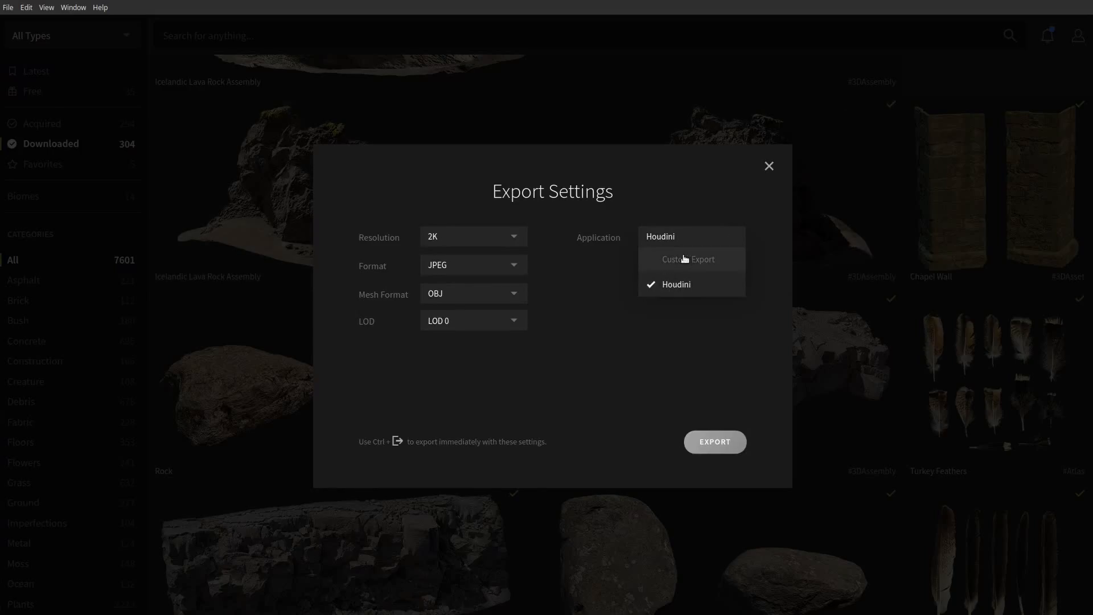
{"action": "left_click", "coordinate": [676, 284]}
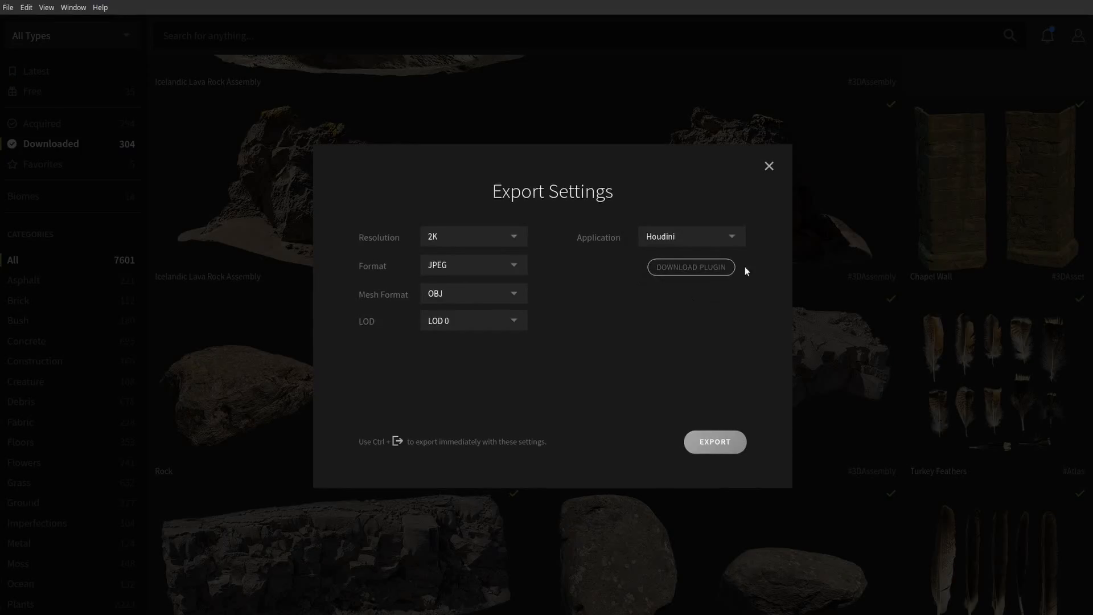
{"action": "left_click", "coordinate": [692, 267]}
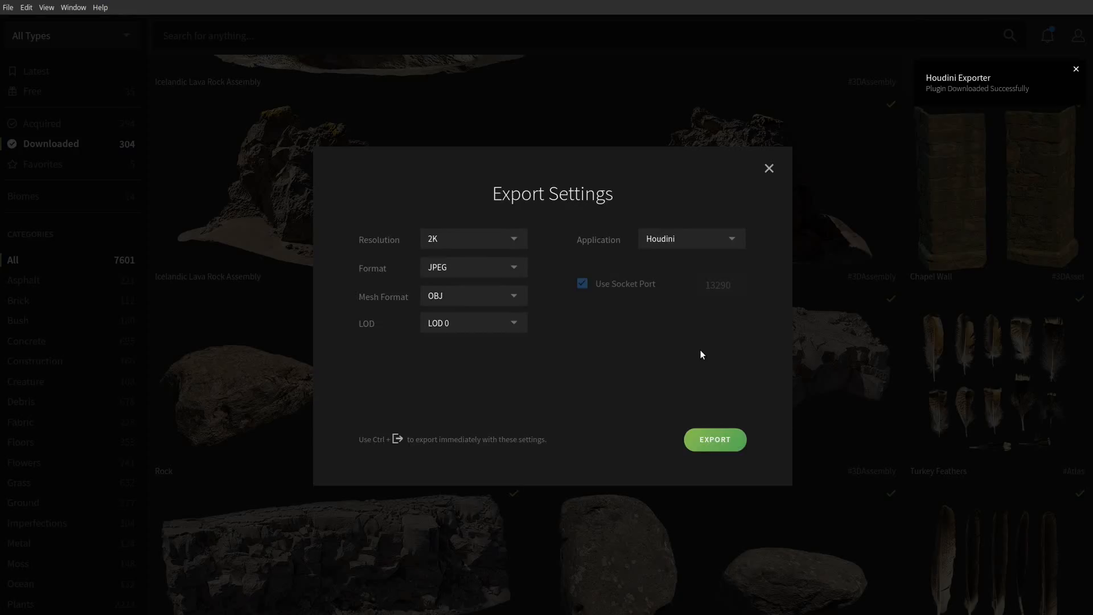
- Finish installing the Houdini exporter plugin so the socket port connection is offered
{"action": "left_click", "coordinate": [715, 440]}
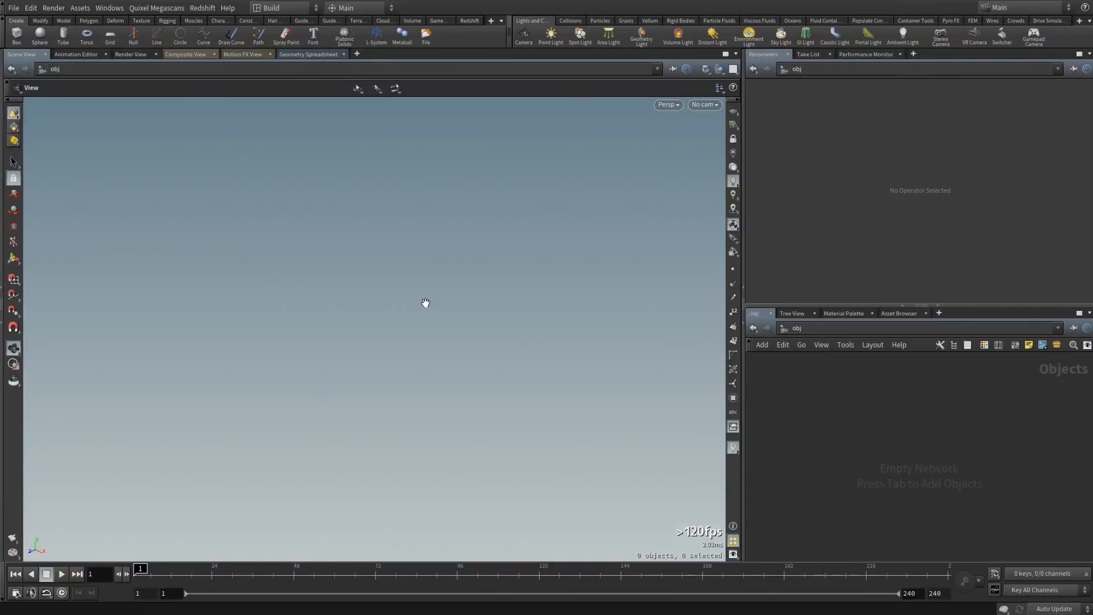
{"action": "mouse_move", "coordinate": [131, 15]}
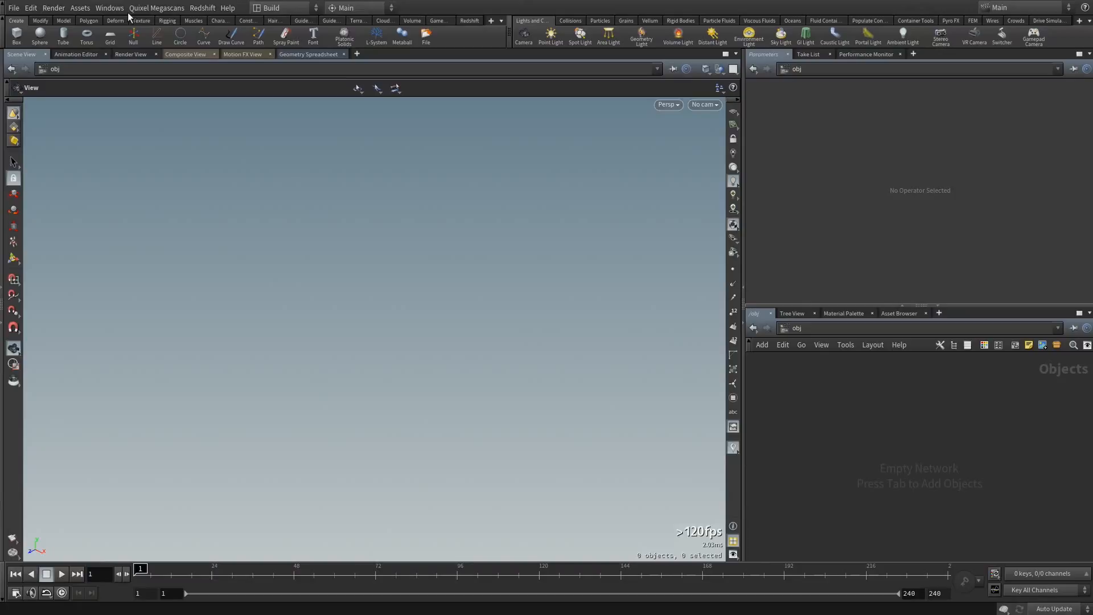
- Open the Quixel Megascans menu in the empty Houdini scene
{"action": "left_click", "coordinate": [161, 8]}
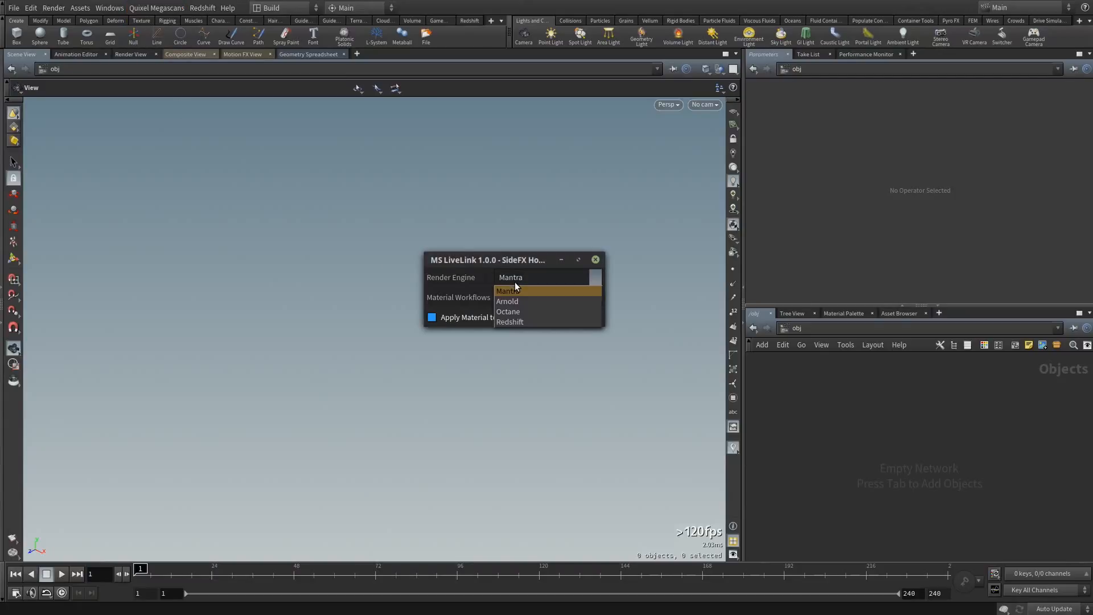
{"action": "mouse_move", "coordinate": [525, 313]}
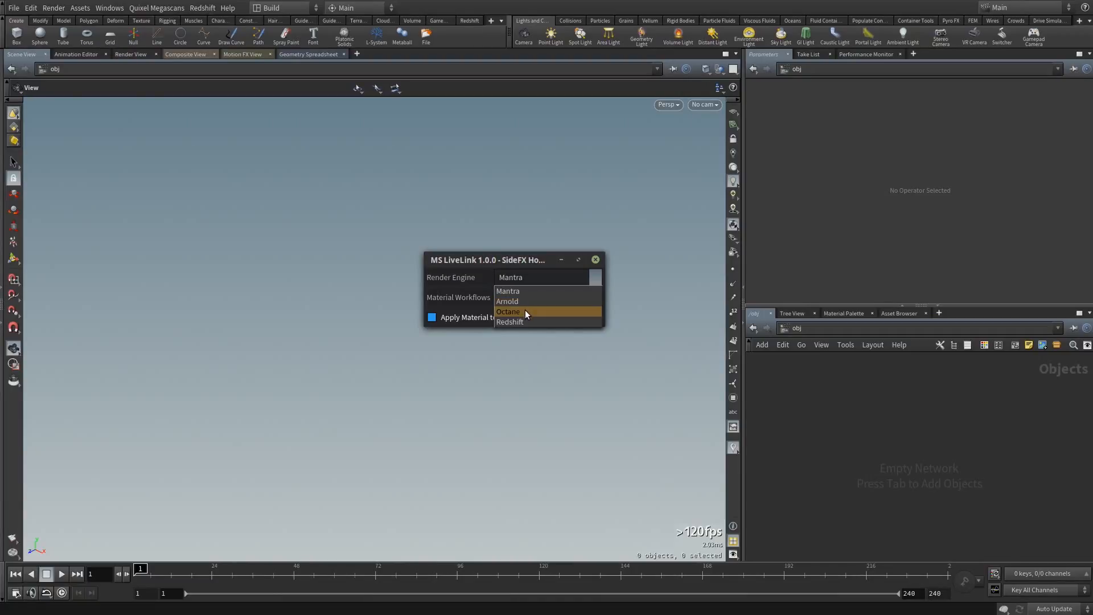
- Try Octane as the render engine, return to Mantra, and move the LiveLink window aside
{"action": "left_click", "coordinate": [508, 311]}
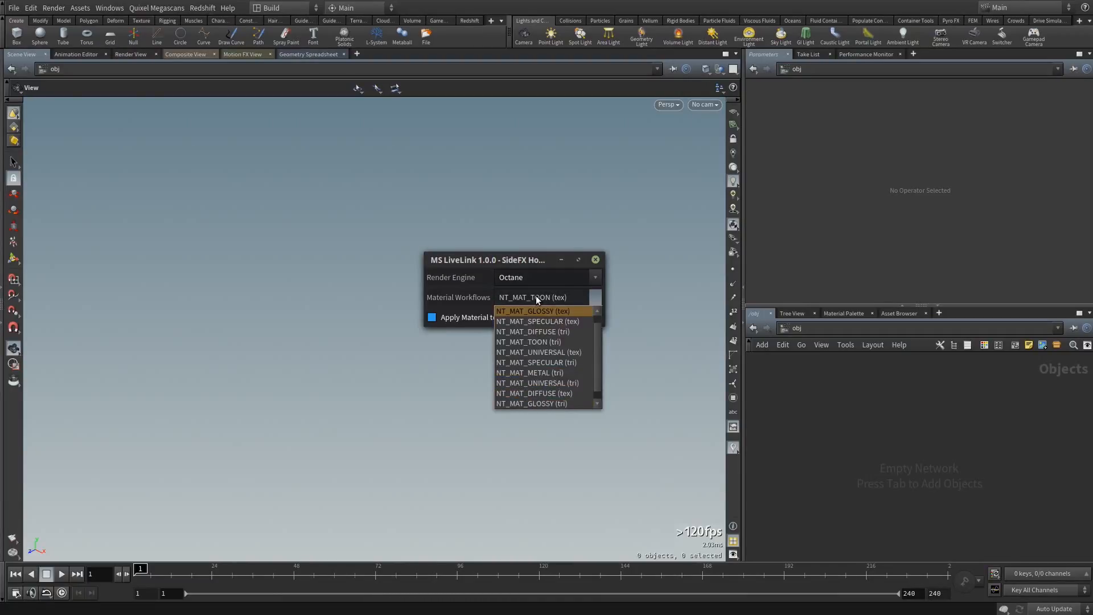
{"action": "left_click", "coordinate": [547, 277]}
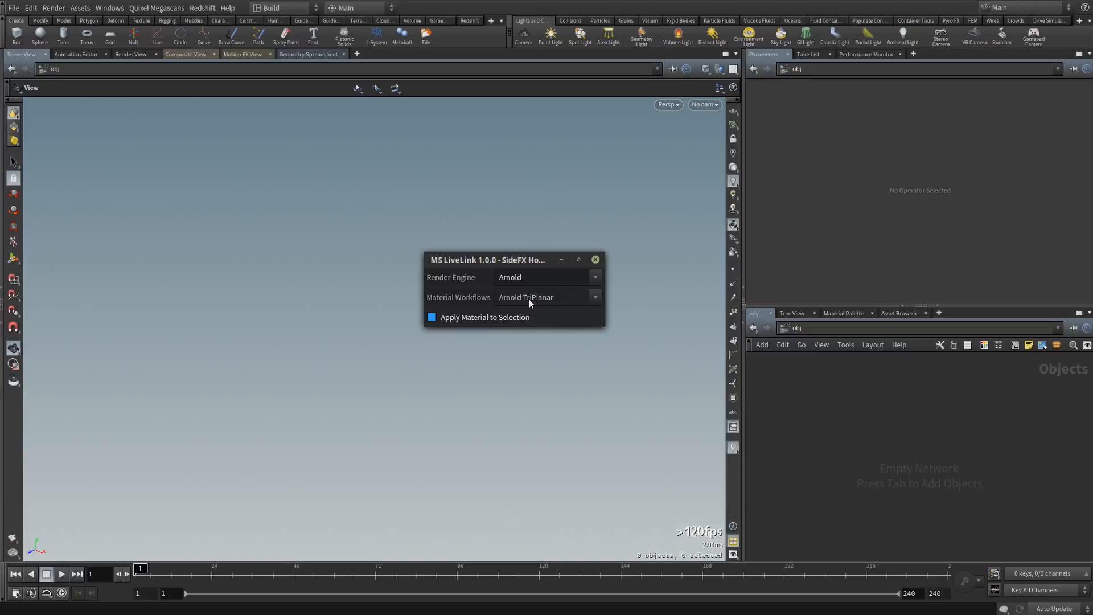
{"action": "left_click", "coordinate": [548, 277]}
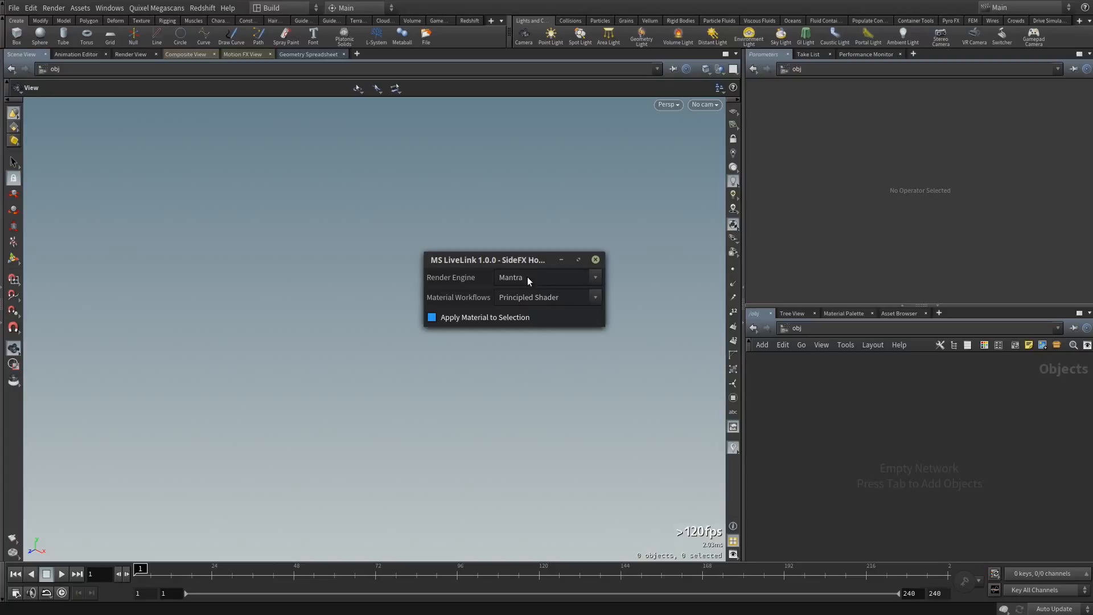
{"action": "left_click_drag", "start_coordinate": [488, 260], "coordinate": [129, 112]}
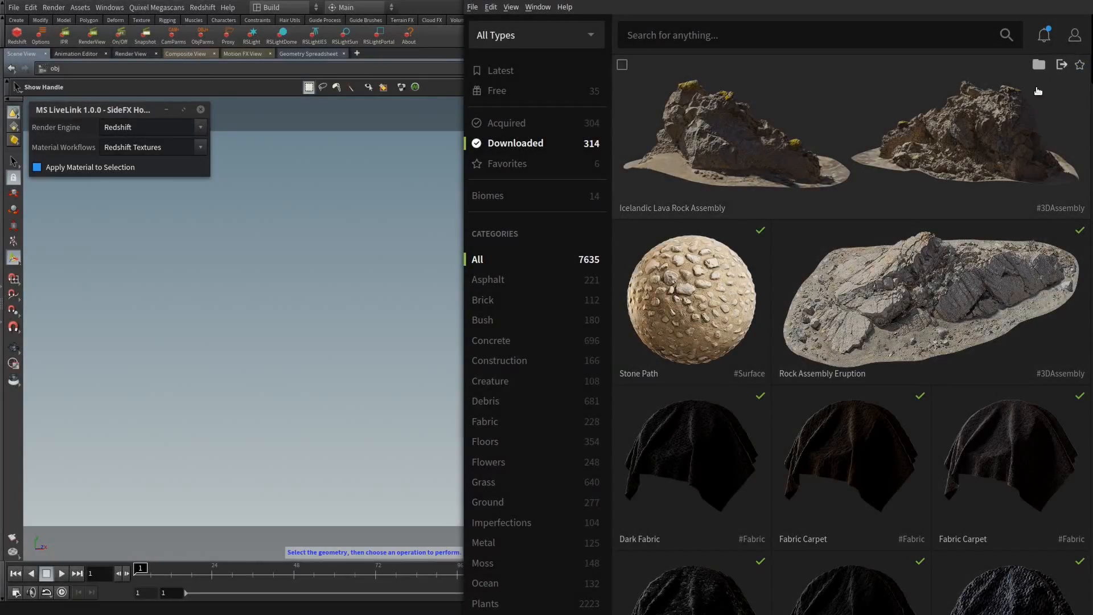
{"action": "mouse_move", "coordinate": [1062, 67]}
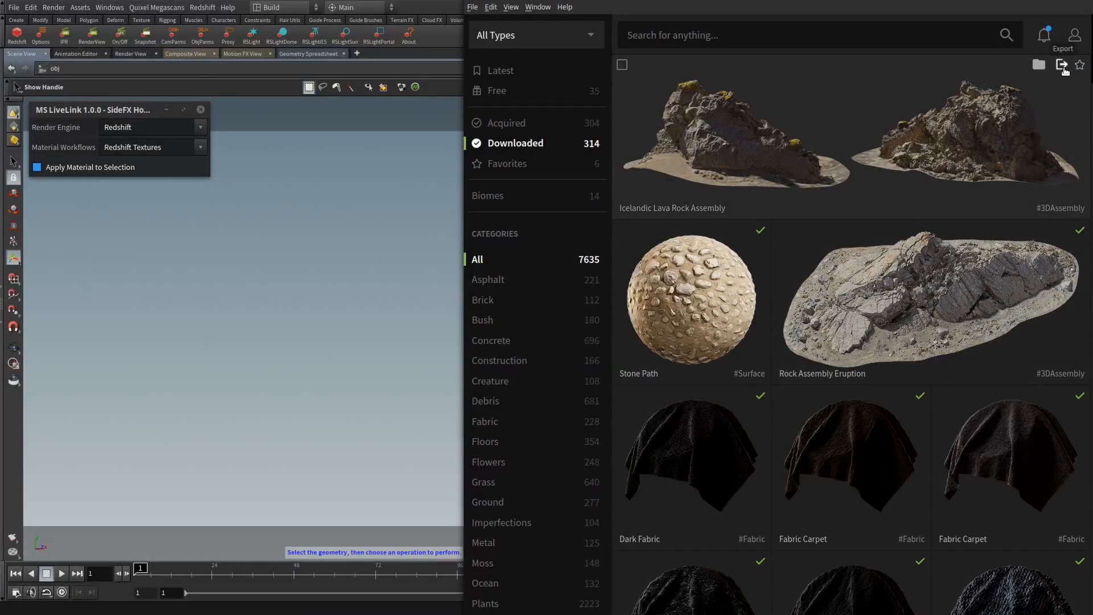
- Export the lava rock assembly to Houdini at 8K, JPEG, FBX, LOD 0
{"action": "left_click", "coordinate": [1062, 65]}
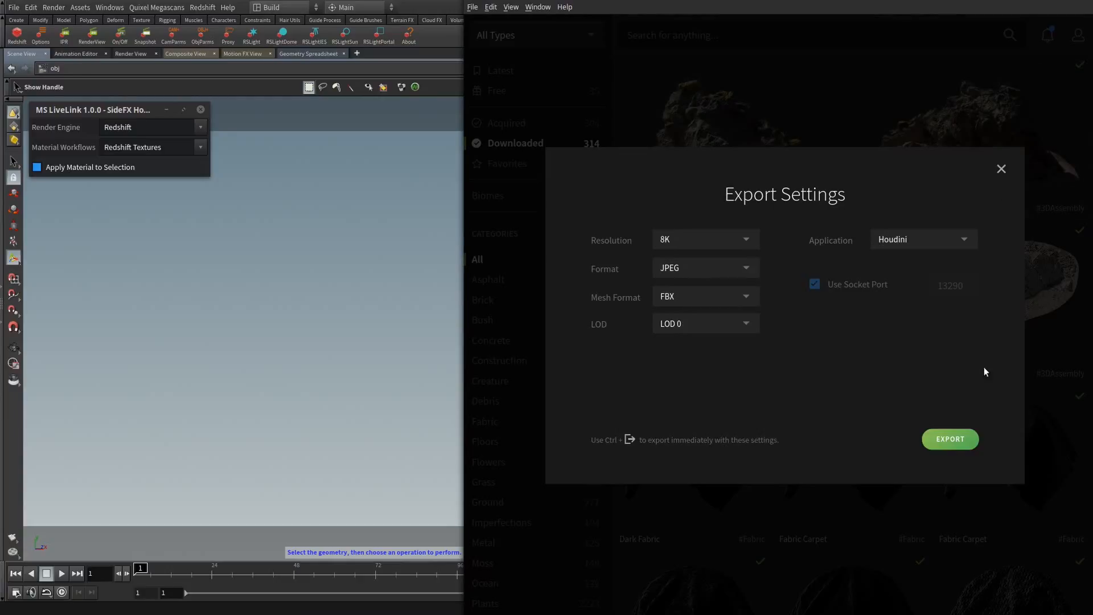
{"action": "left_click", "coordinate": [950, 439]}
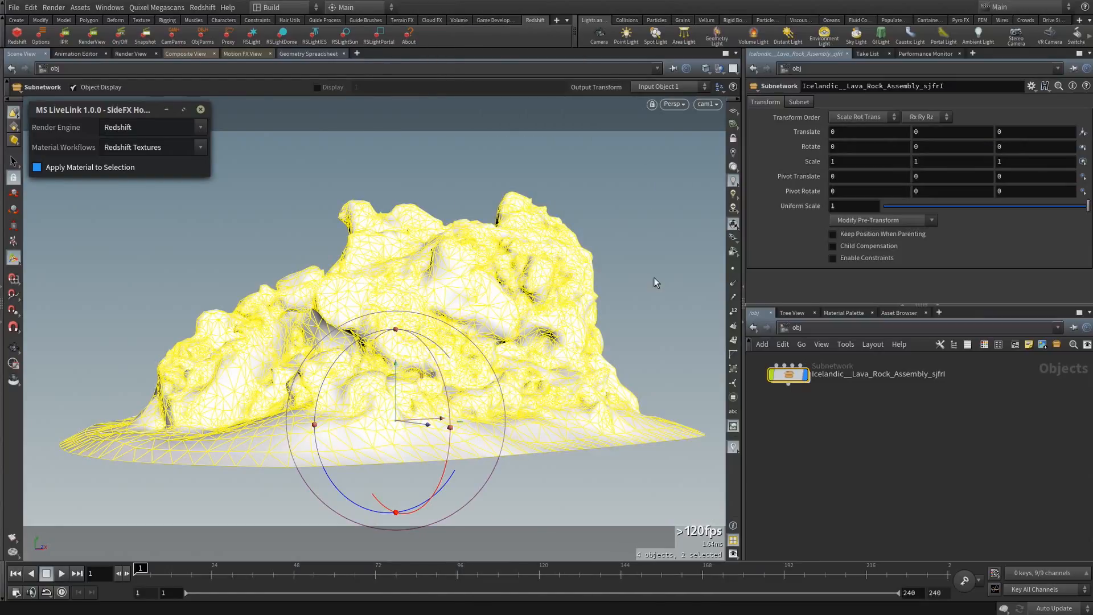
{"action": "mouse_move", "coordinate": [861, 435]}
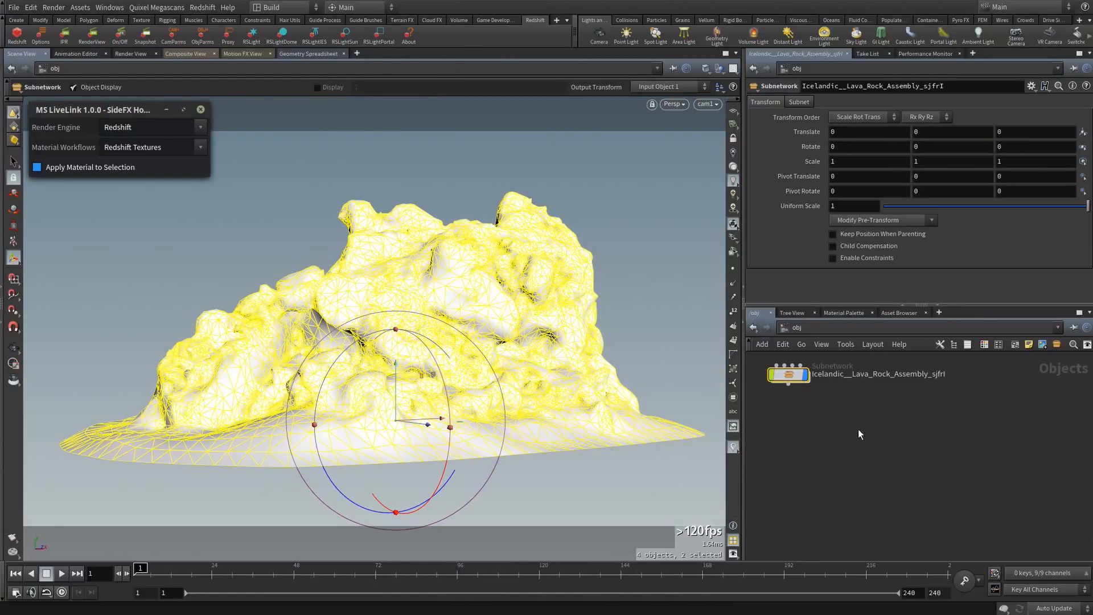